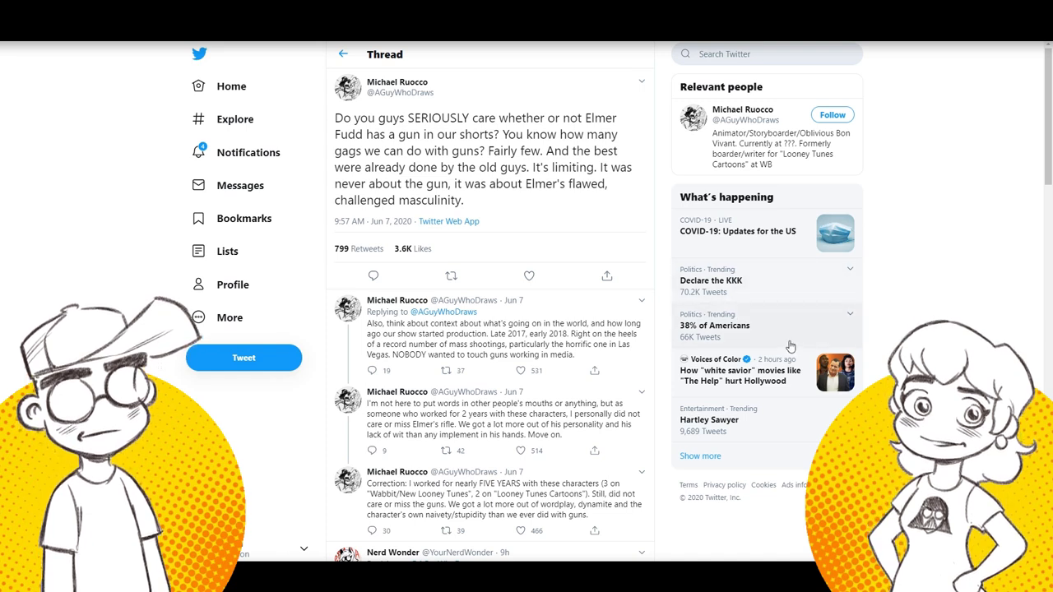
- Scroll the Elmer Fudd thread down before the sailor saturn image results come up
scroll(down, 3)
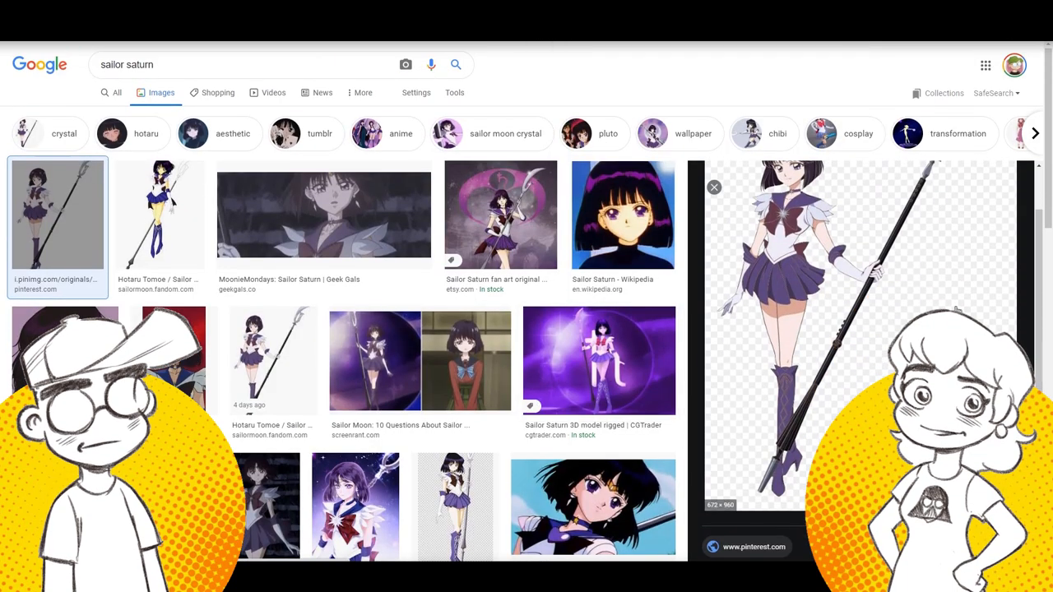
- Scroll slightly further into the replies of the Elmer Fudd gun thread
scroll(down, 3)
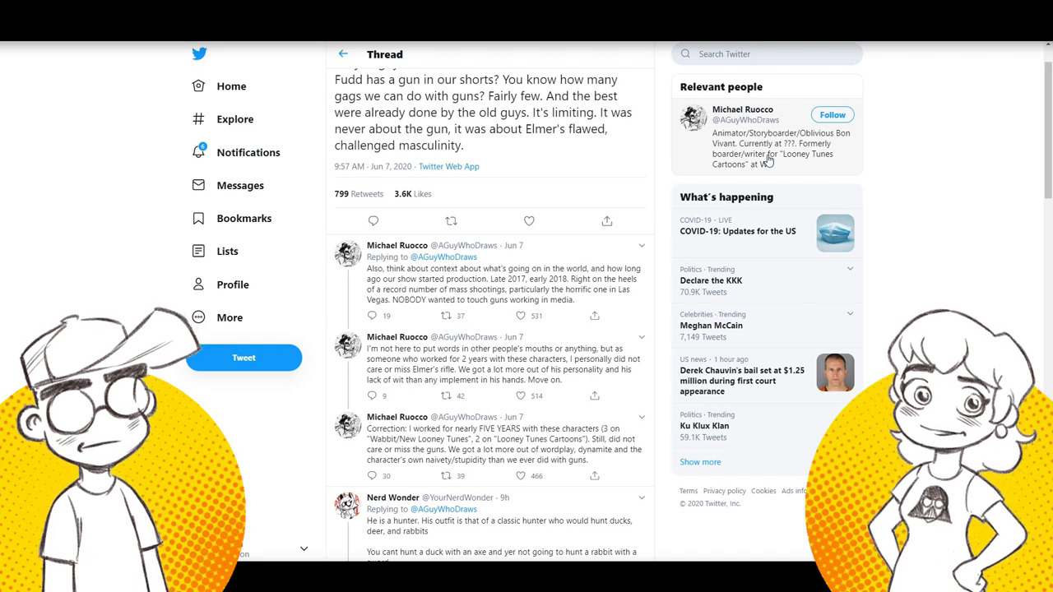
- Scroll past the original tweet to the replies arguing Elmer is a hunter
scroll(down, 3)
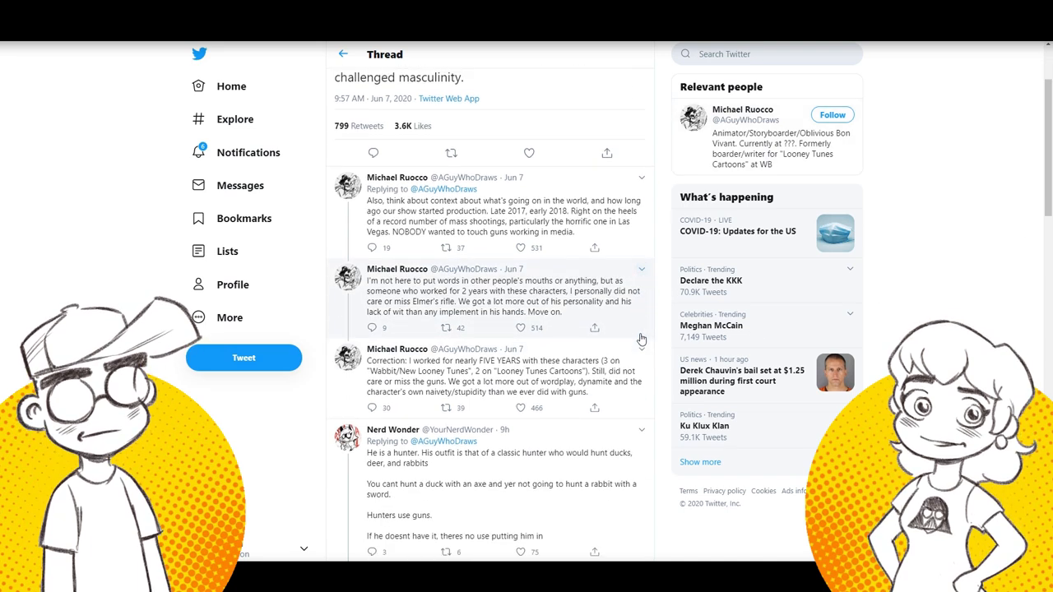
scroll(down, 3)
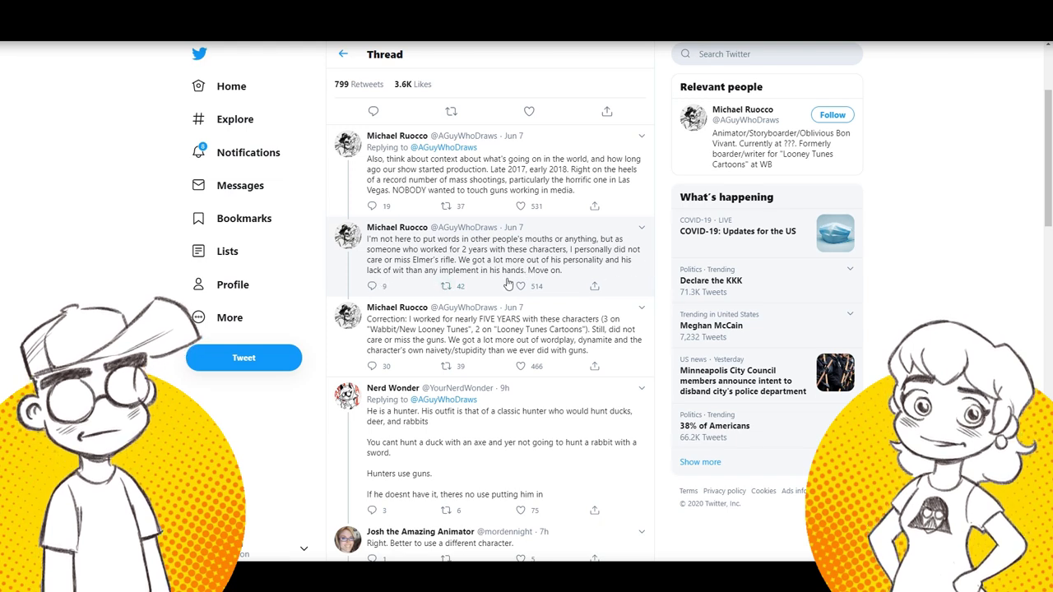
- Scroll down to the reply praising the retro feel of the new intros and credits
scroll(down, 3)
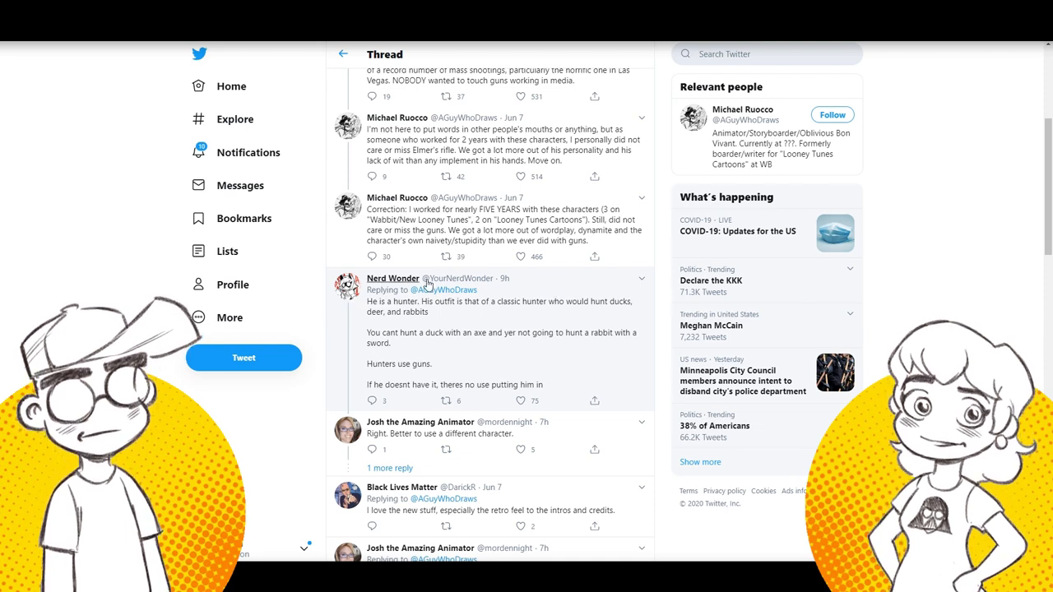
- Scroll down to the 'hunters use guns' political-statement reply and the scythe reply
scroll(down, 3)
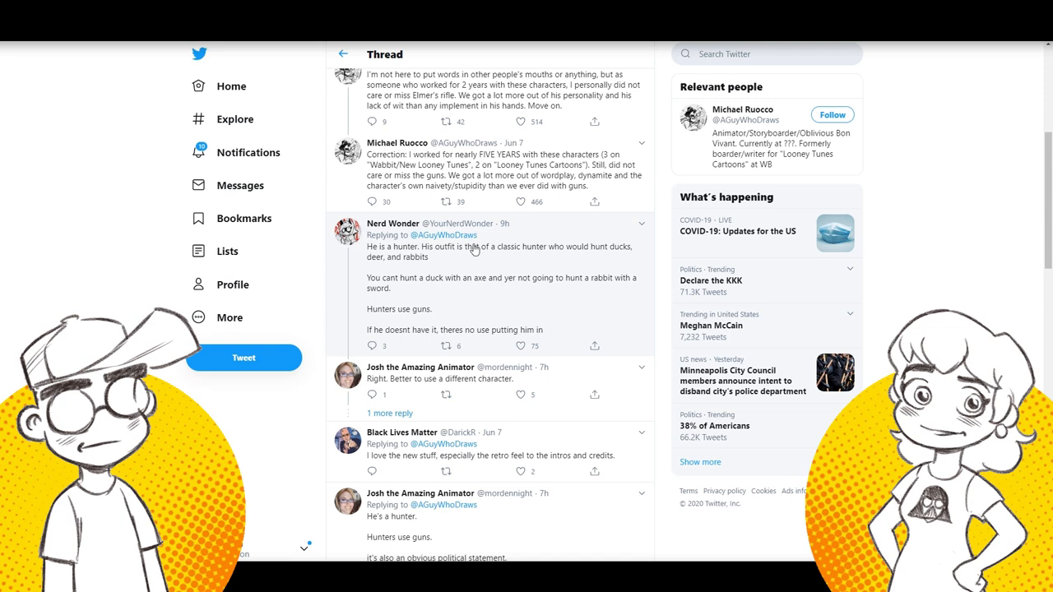
mouse_move(533, 281)
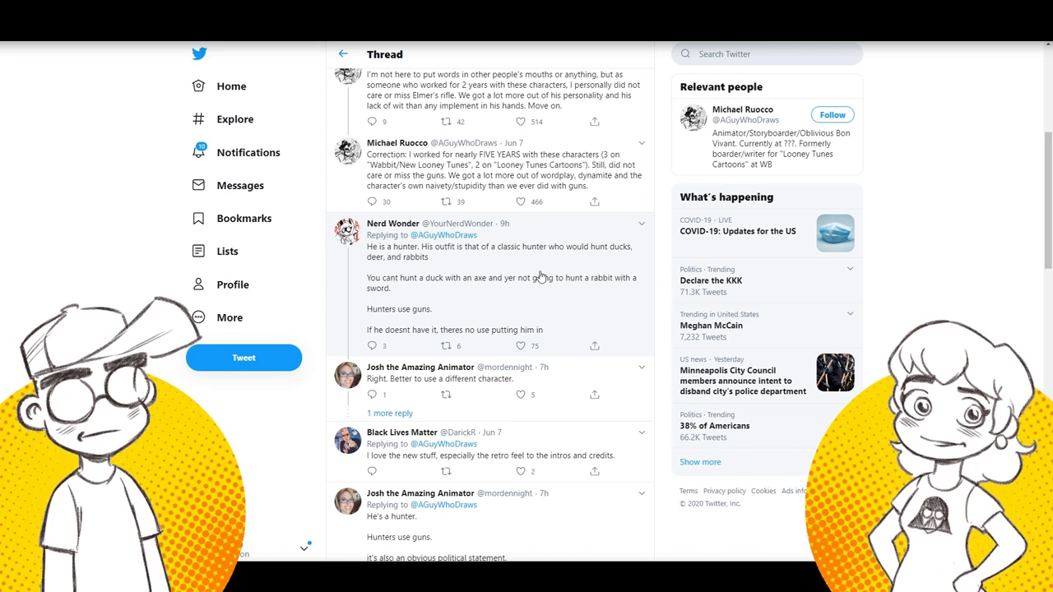
scroll(down, 3)
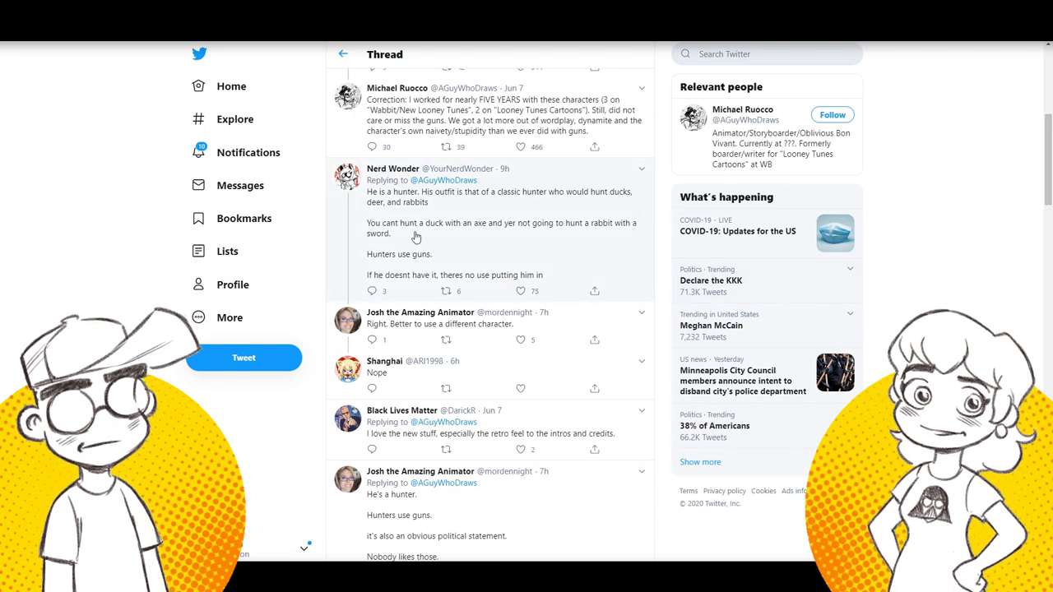
scroll(down, 3)
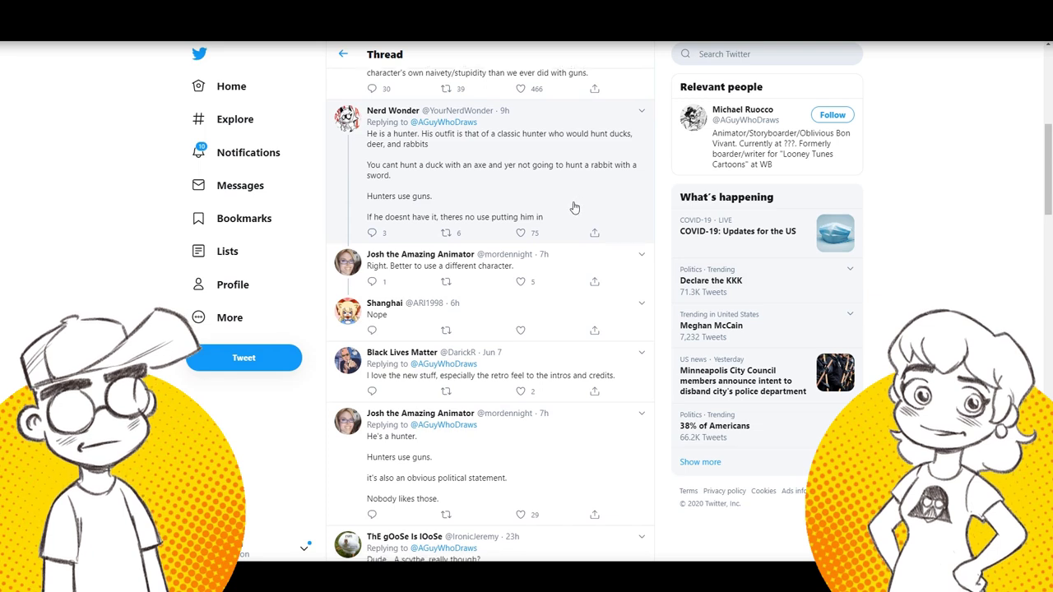
scroll(down, 3)
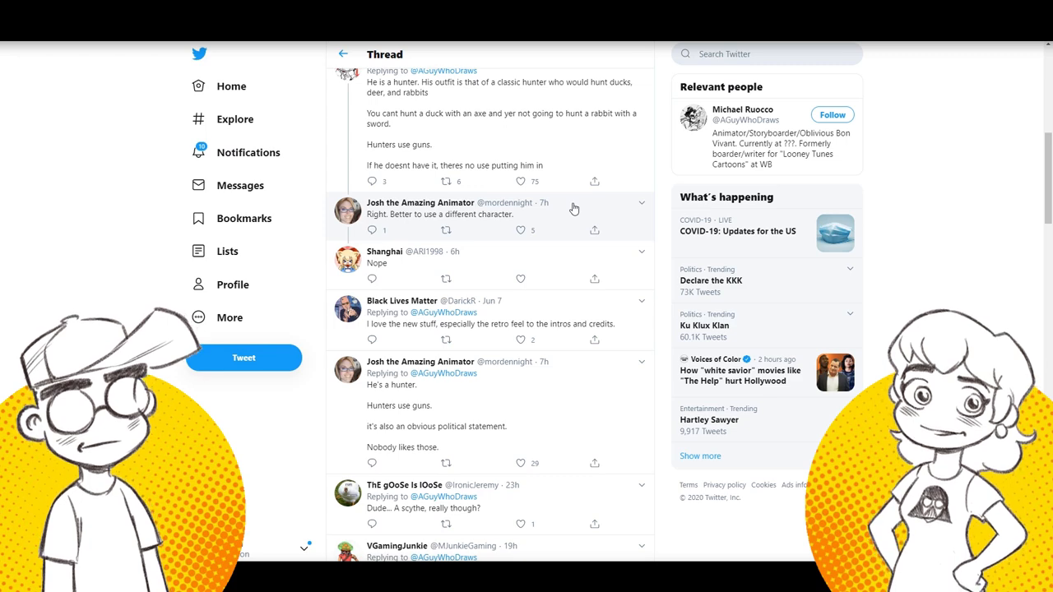
- Scroll down to the replies about gun-ownership identity and changing Bugs Bunny
scroll(down, 3)
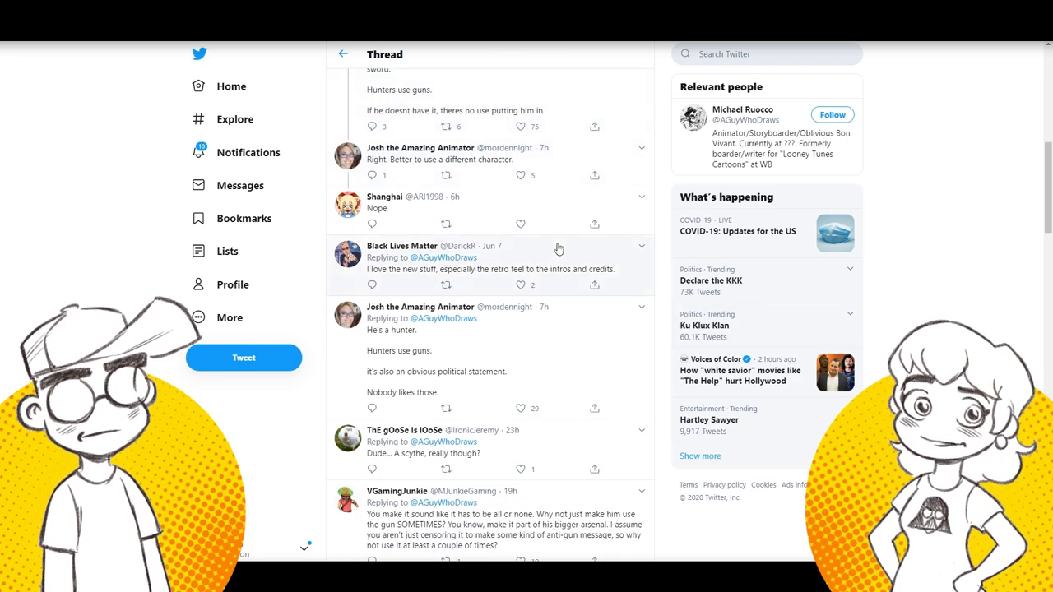
scroll(down, 3)
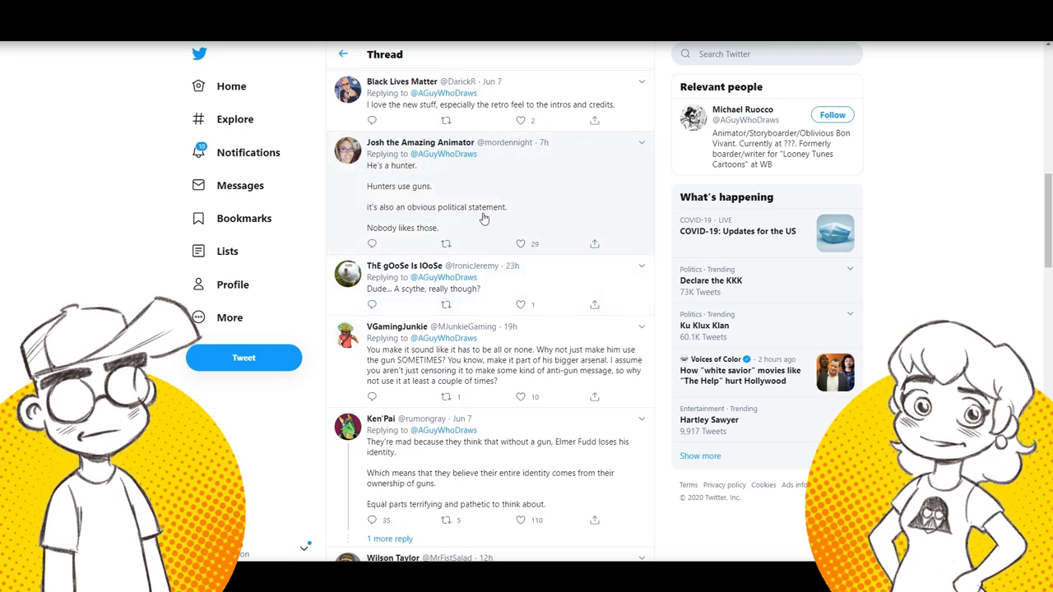
scroll(down, 3)
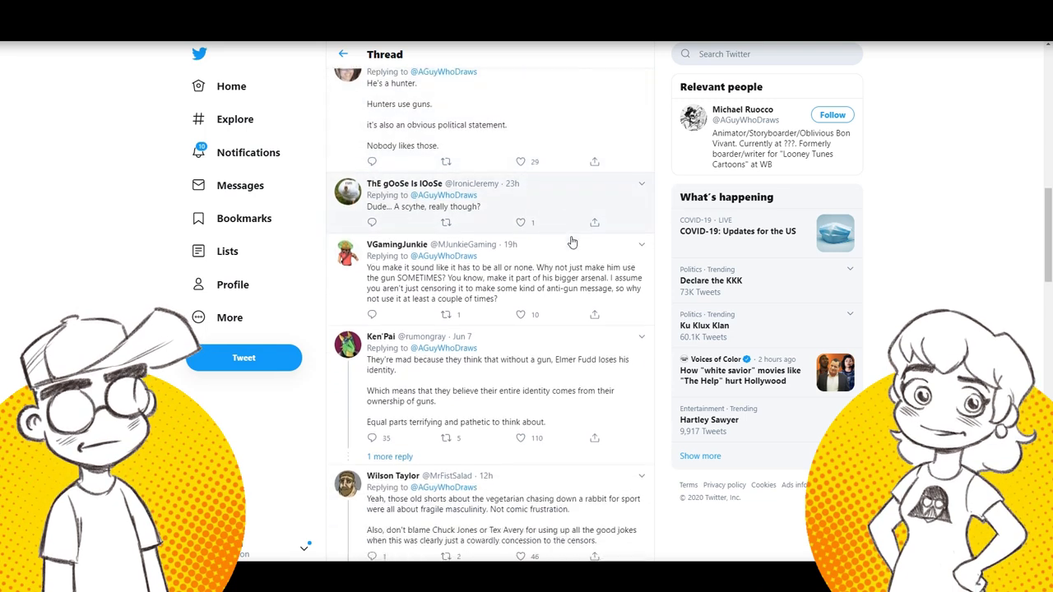
scroll(down, 3)
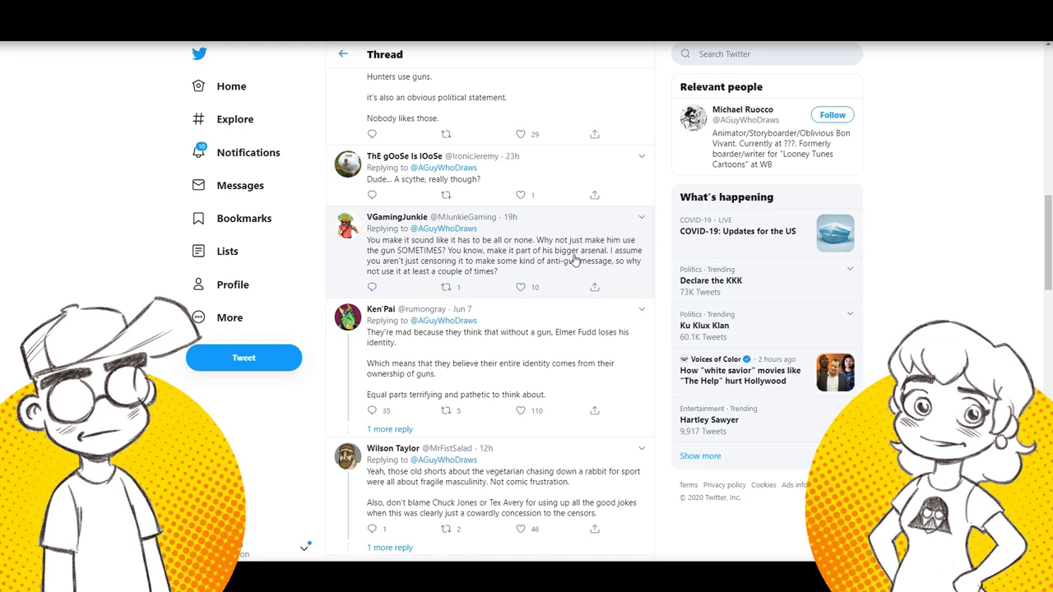
scroll(down, 3)
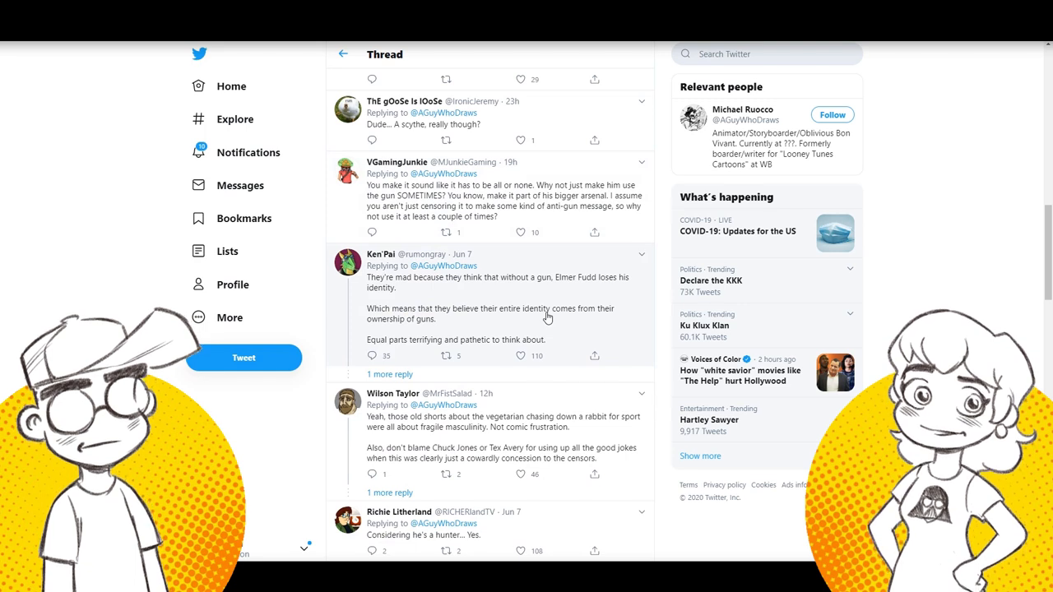
scroll(down, 3)
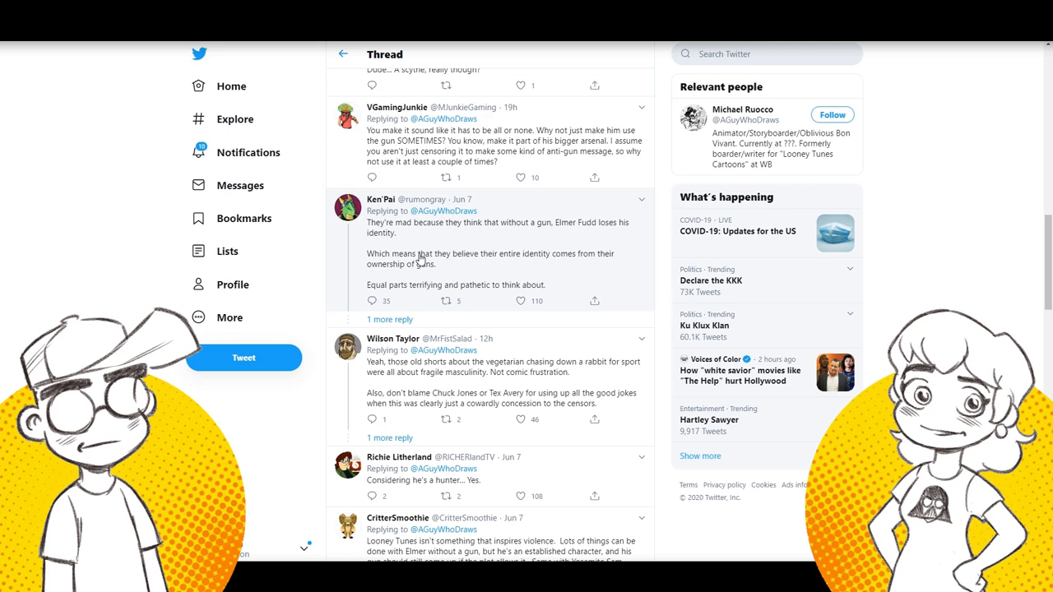
mouse_move(398, 279)
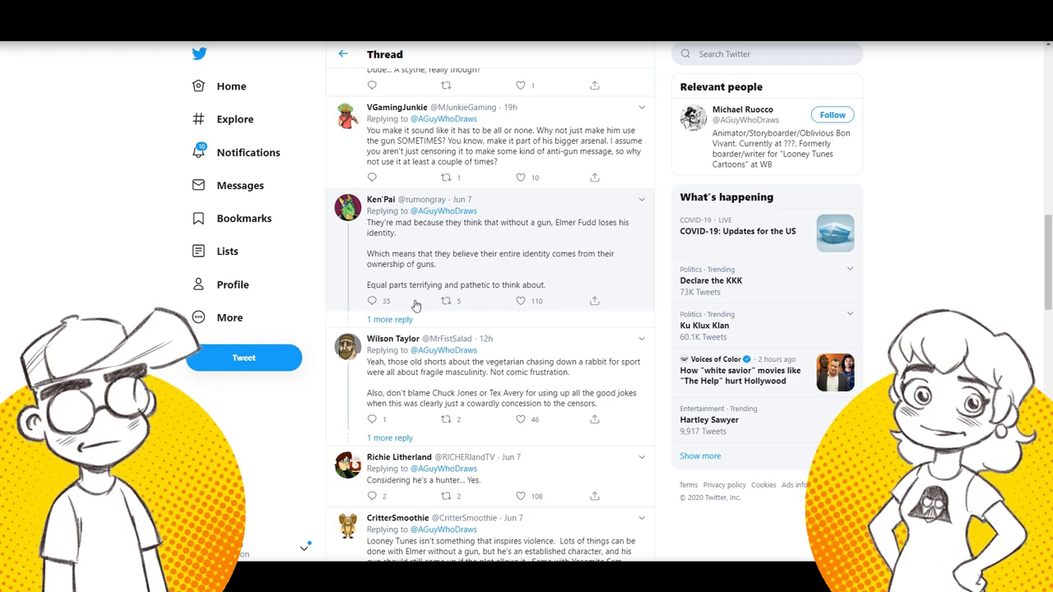
scroll(down, 3)
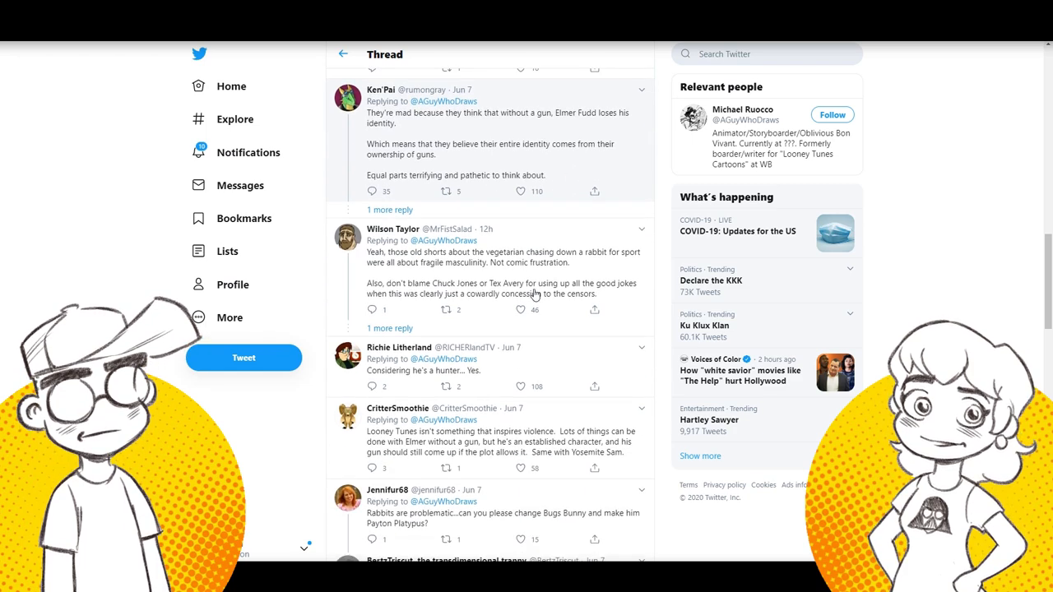
- Scroll on to the replies with the linked Looney Tunes Cartoons Dynamite Dance video
scroll(down, 3)
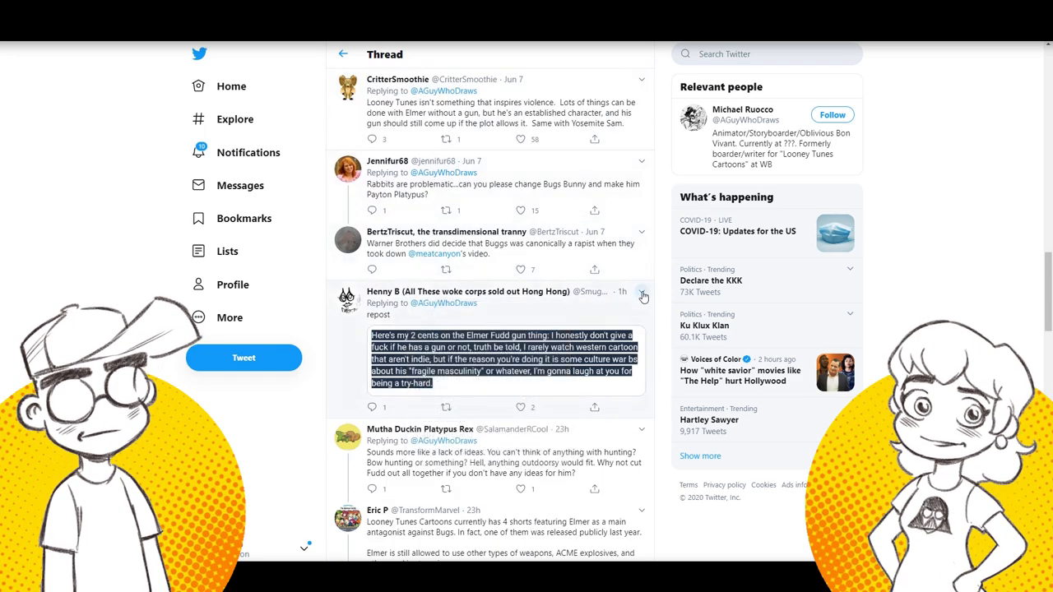
scroll(down, 3)
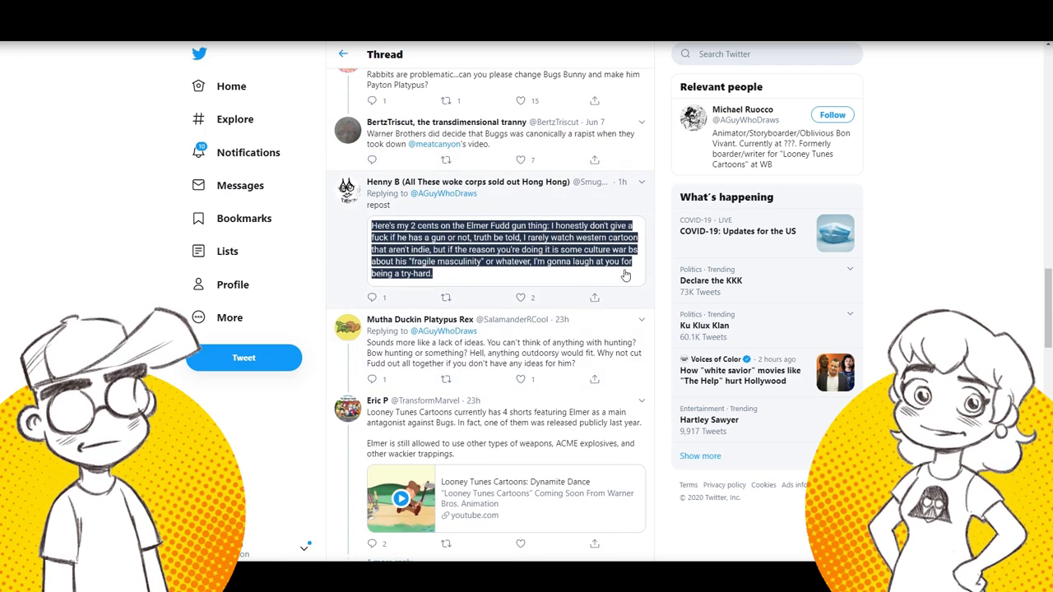
scroll(down, 3)
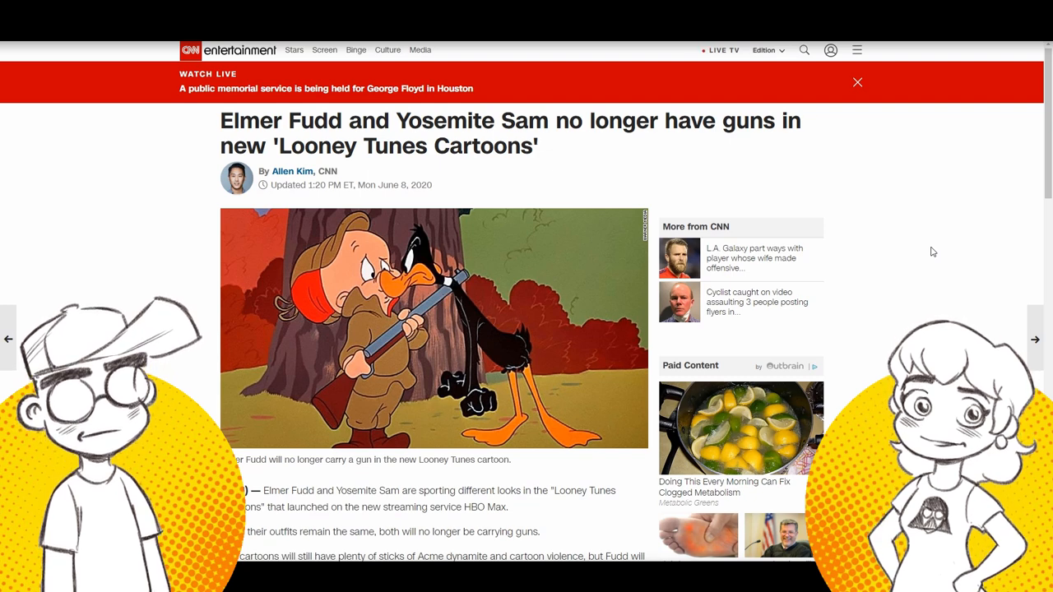
mouse_move(954, 231)
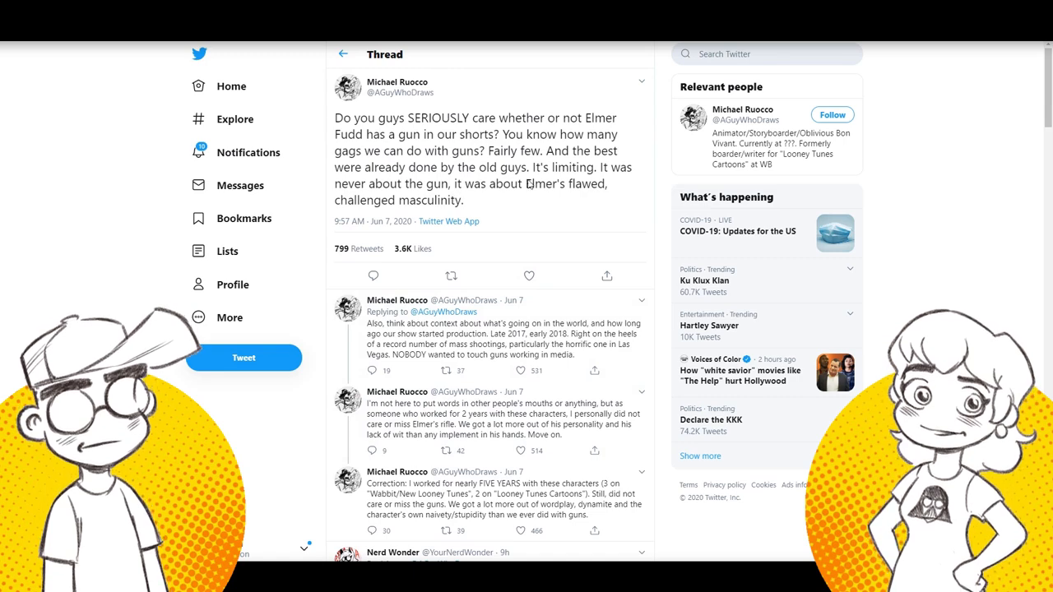
click(396, 82)
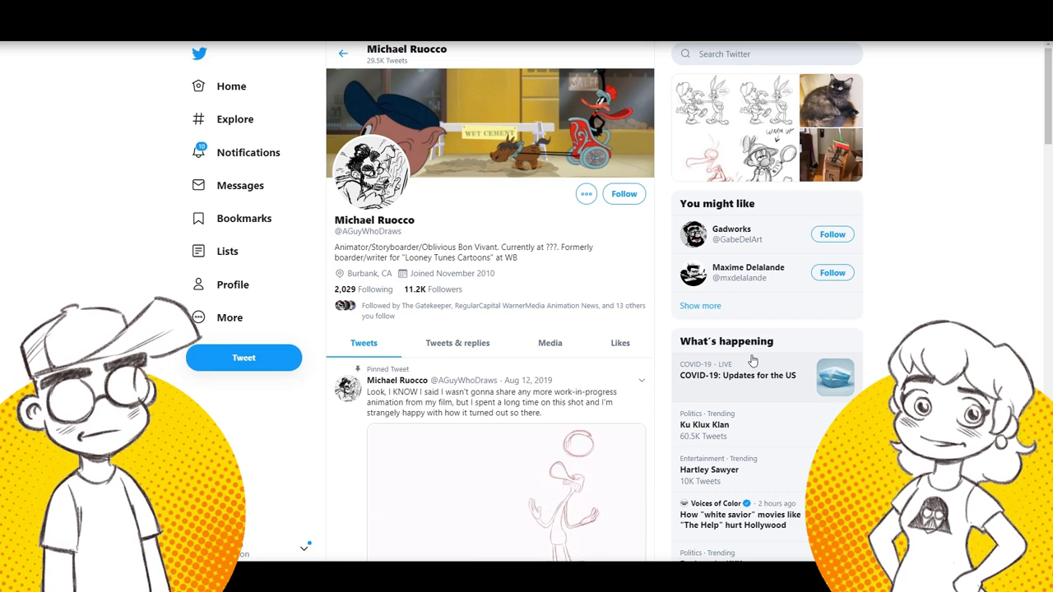
- Scroll Michael Ruocco's pinned tweet on his profile before returning to the thread
scroll(down, 3)
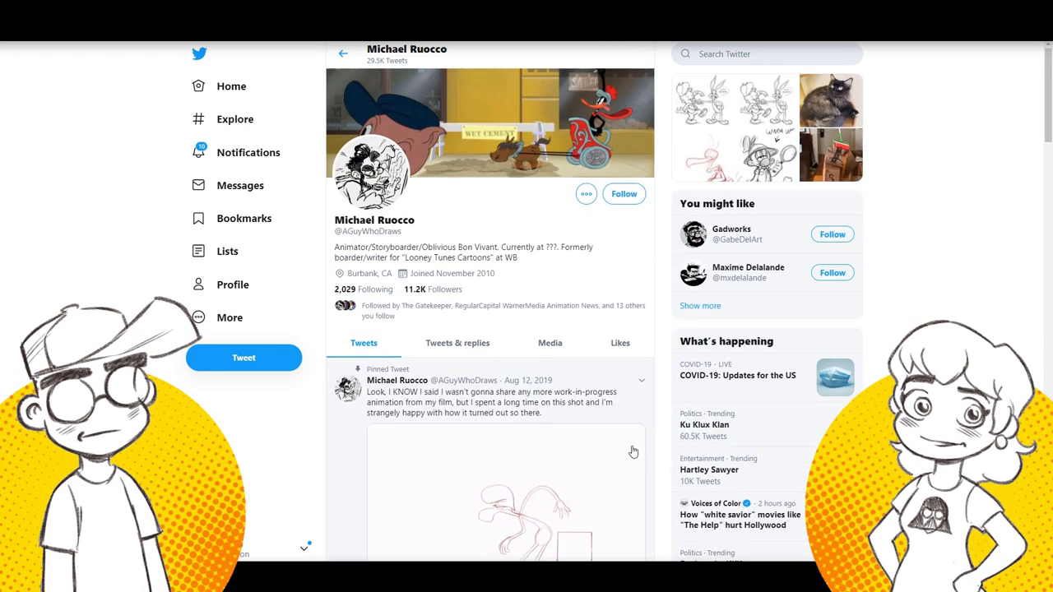
scroll(down, 3)
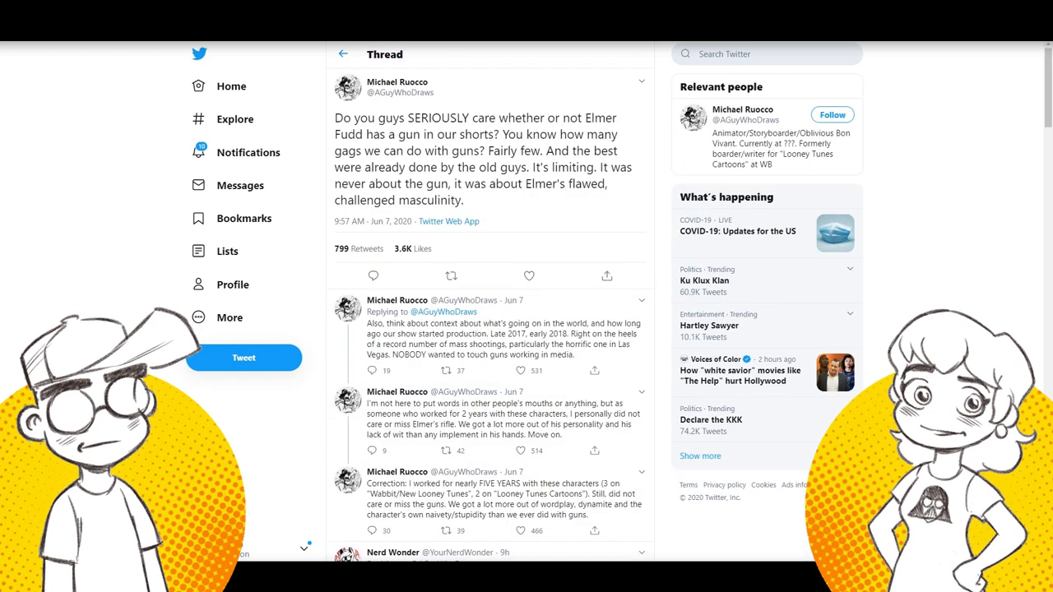
mouse_move(579, 190)
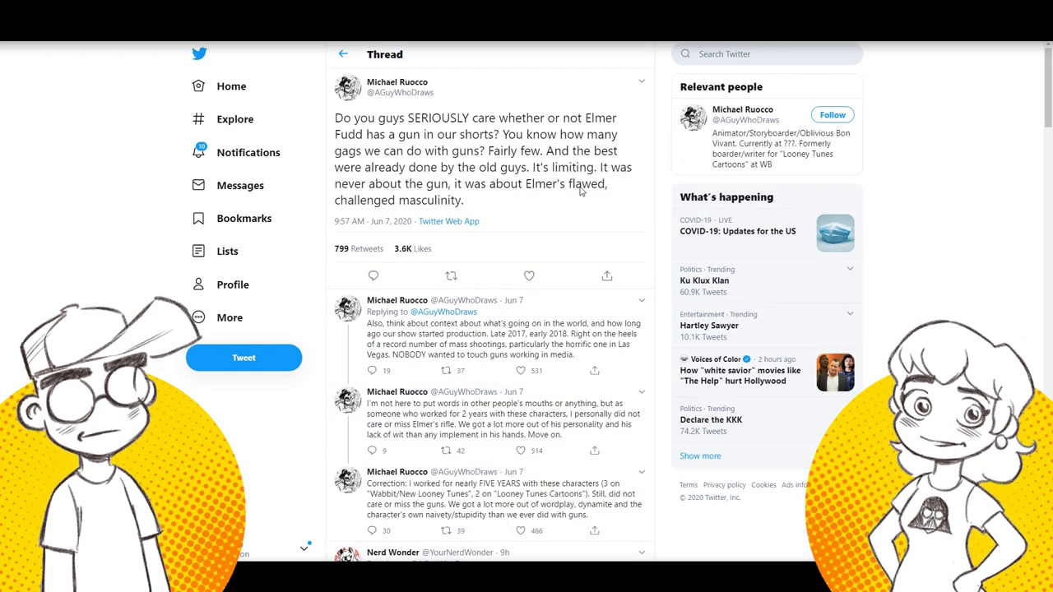